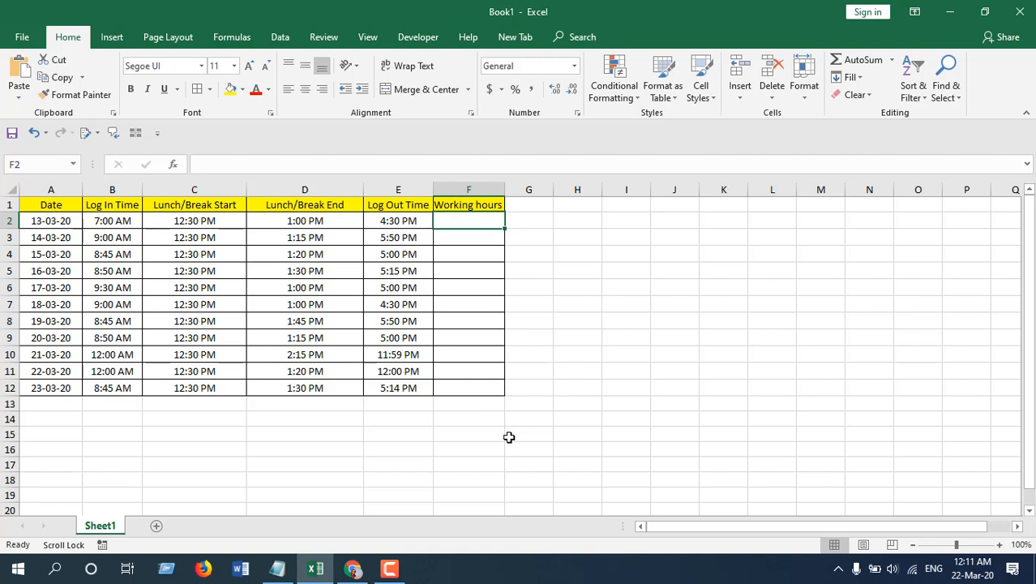
mouse_move(509, 424)
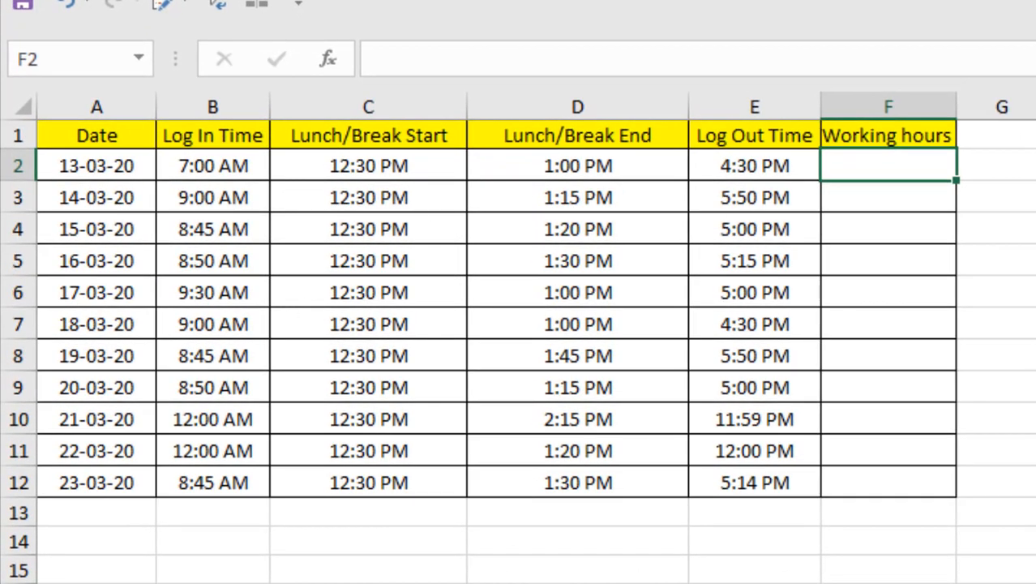
mouse_move(371, 201)
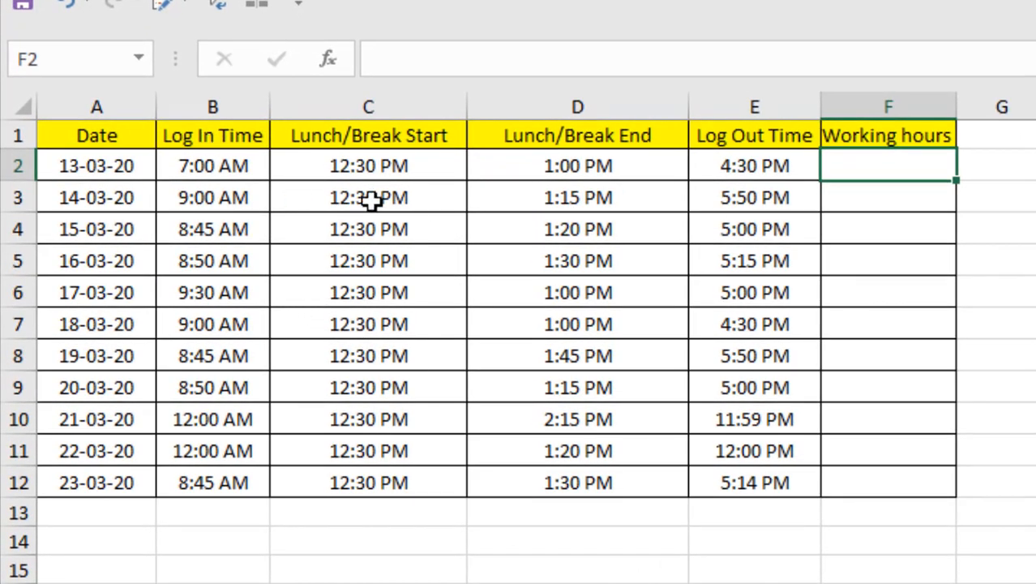
mouse_move(532, 144)
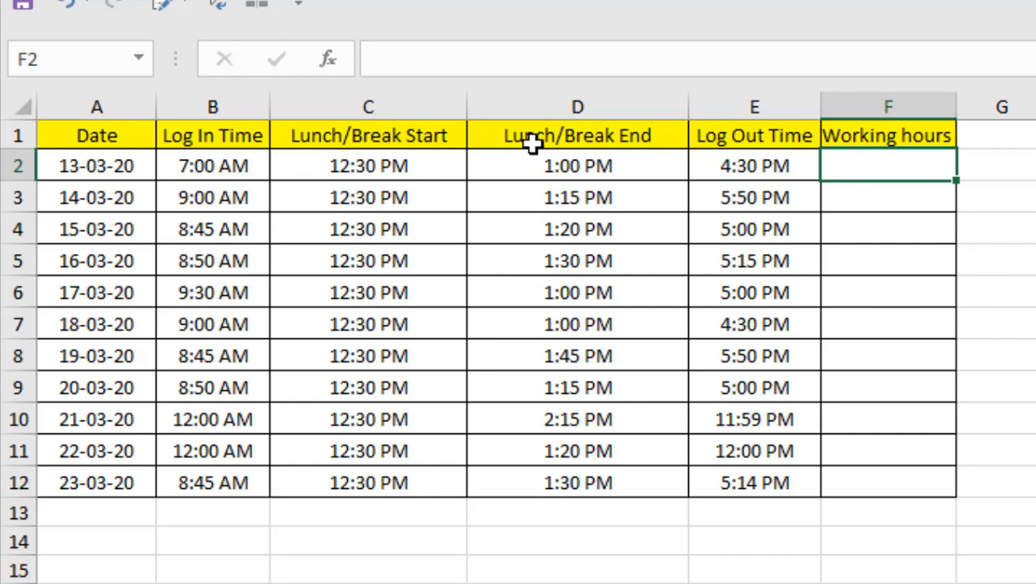
mouse_move(531, 146)
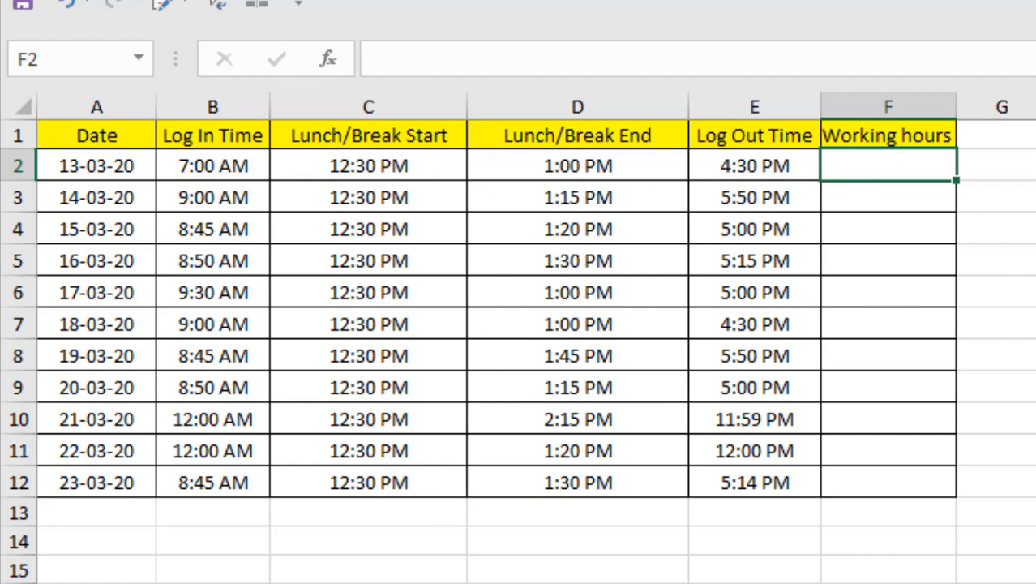
mouse_move(879, 191)
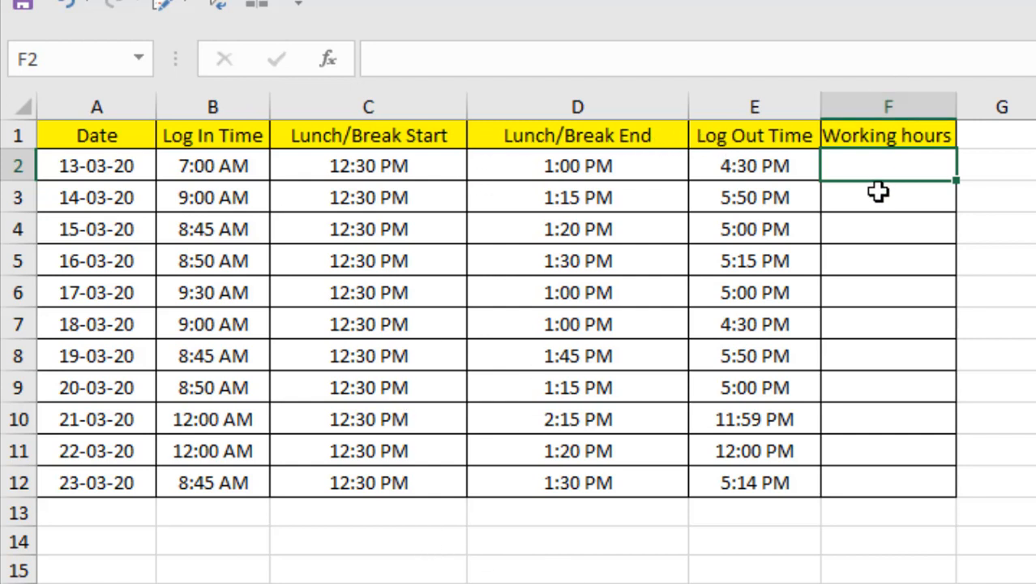
mouse_move(869, 165)
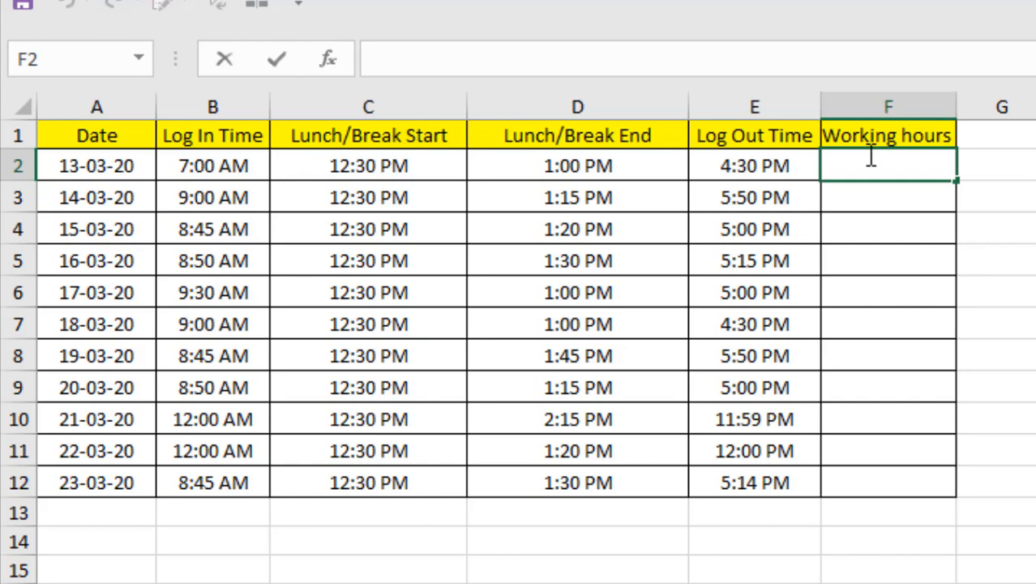
Step: Enter =E2-B2-(D2-C2) in F2 so working hours show 9:00 net of the lunch break
type("=")
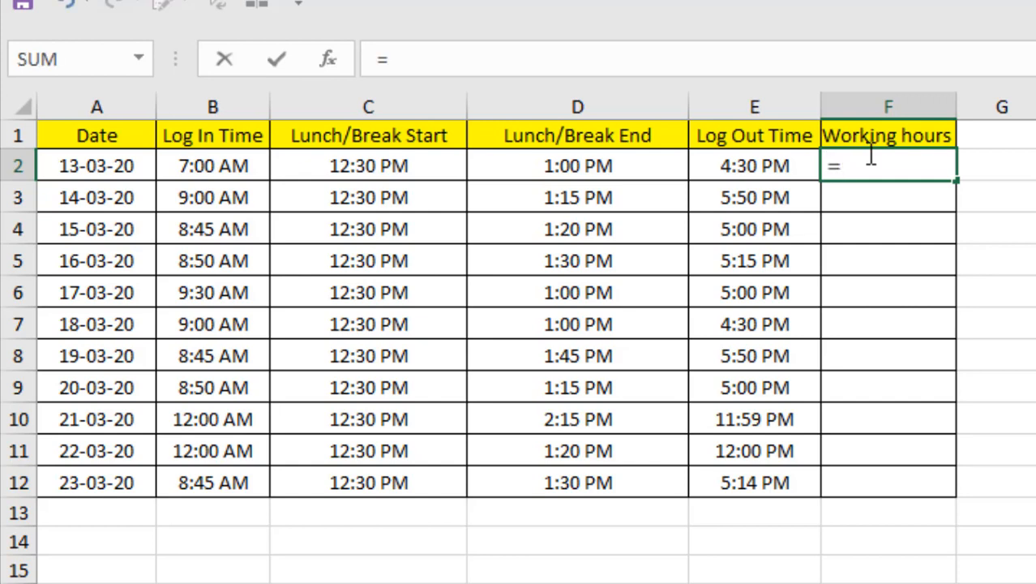
left_click(754, 166)
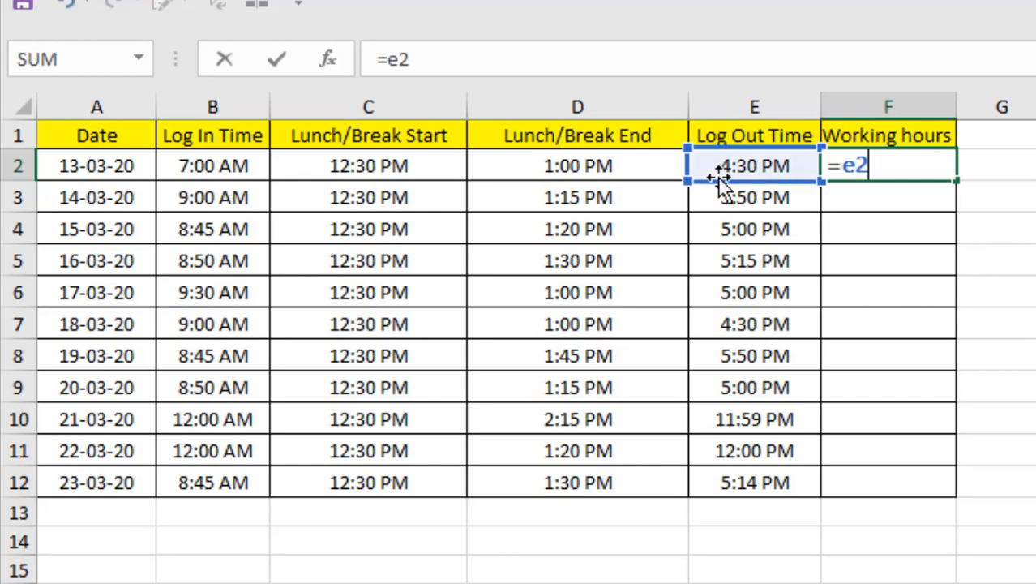
left_click(212, 165)
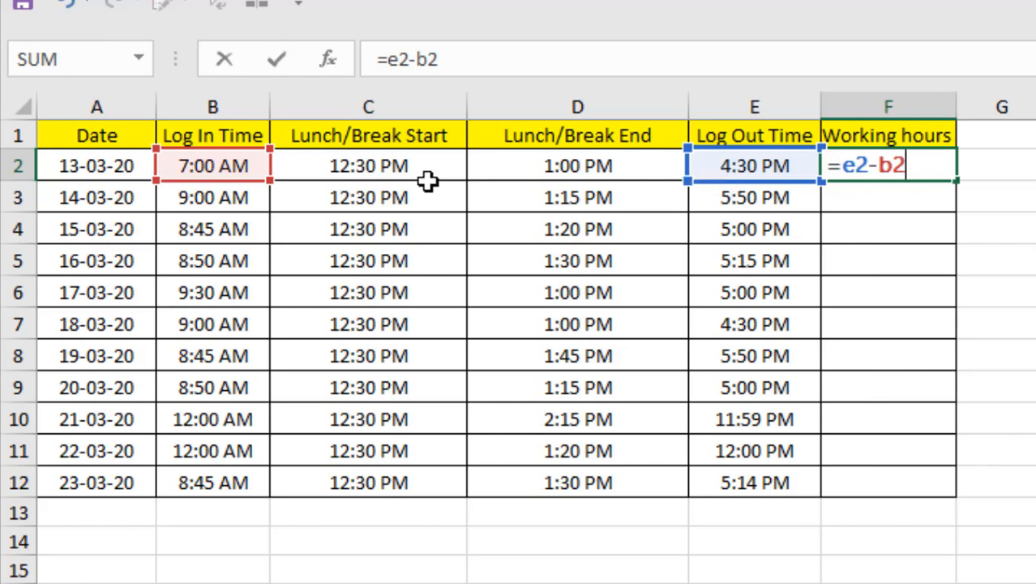
type("-9")
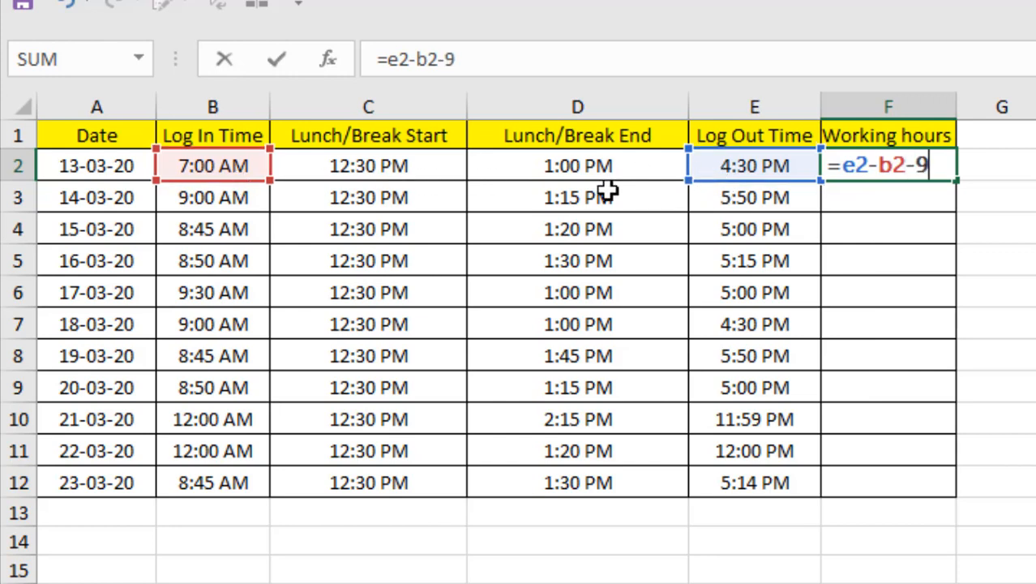
left_click(577, 165)
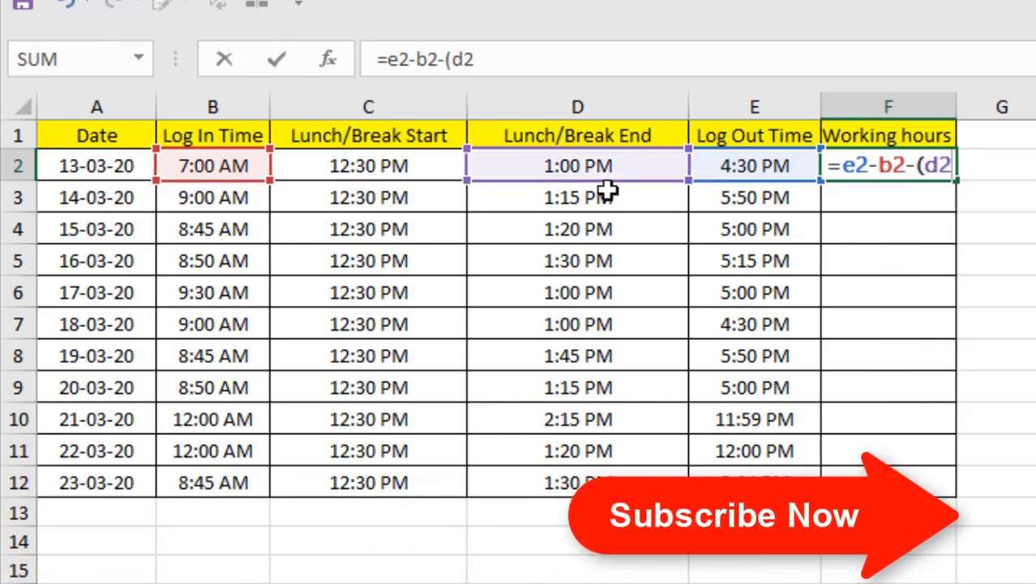
left_click(368, 166)
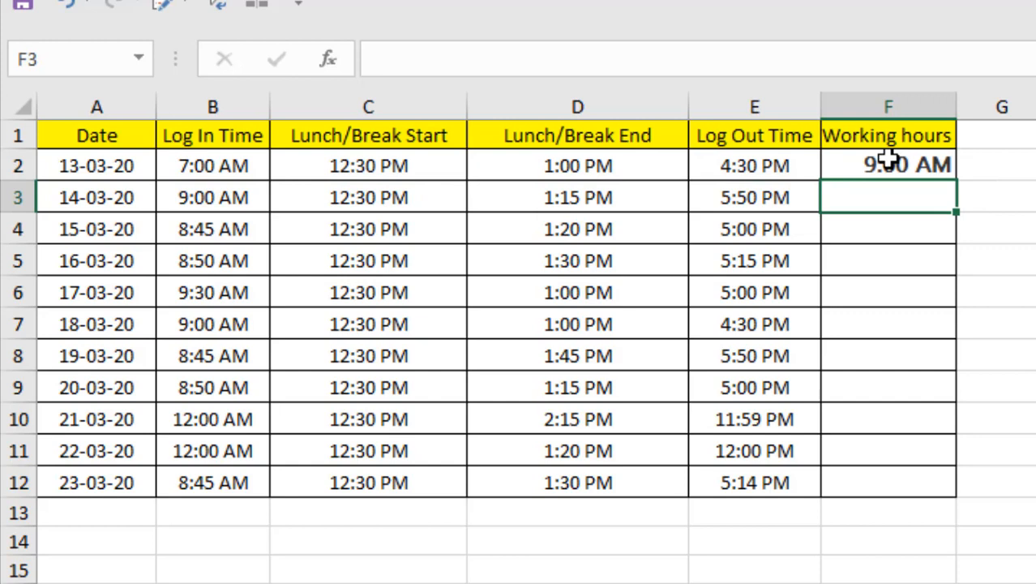
left_click(889, 165)
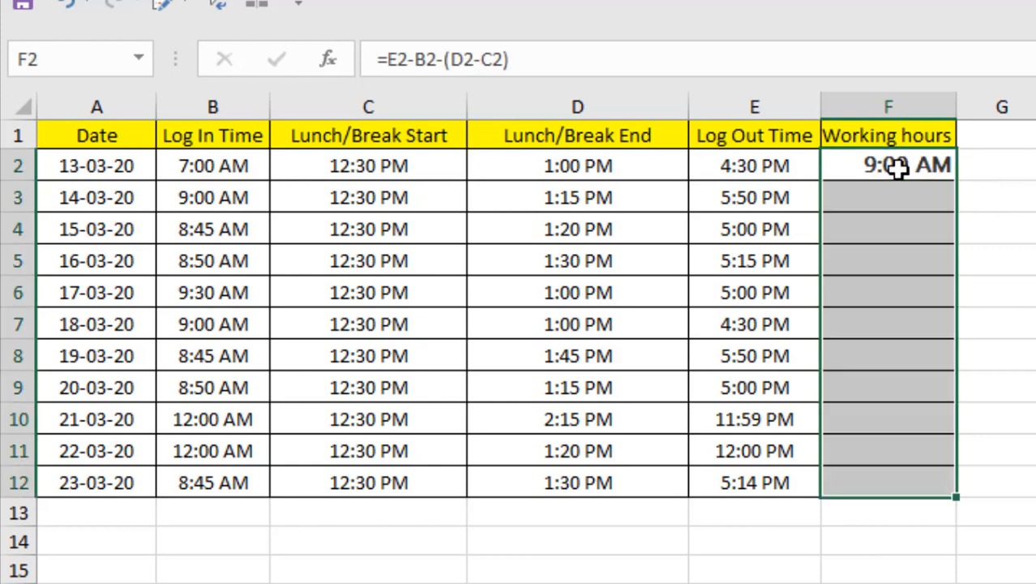
Step: Format the Working hours cells as Time in the 13:30 hours-and-minutes style
right_click(889, 165)
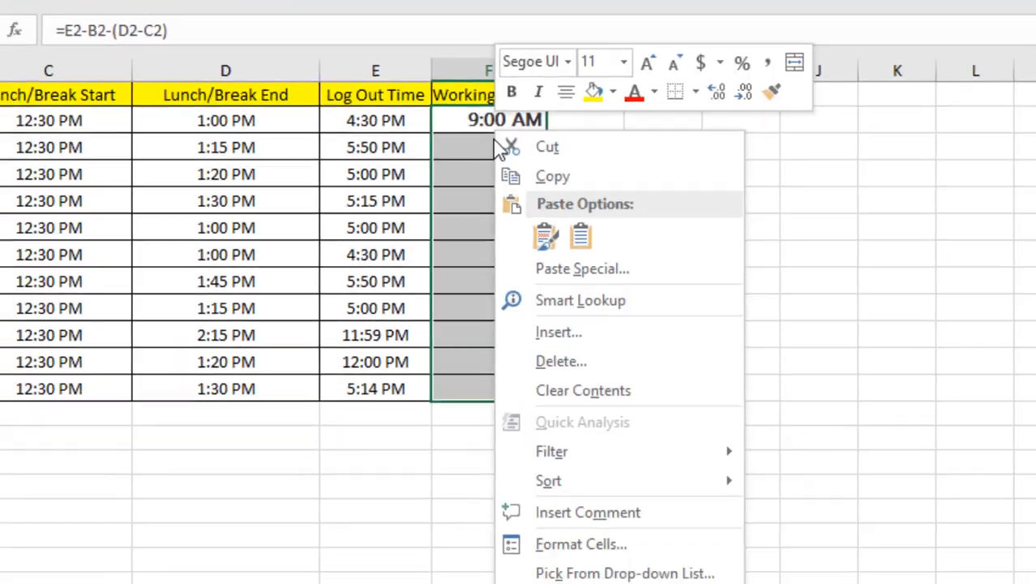
left_click(581, 543)
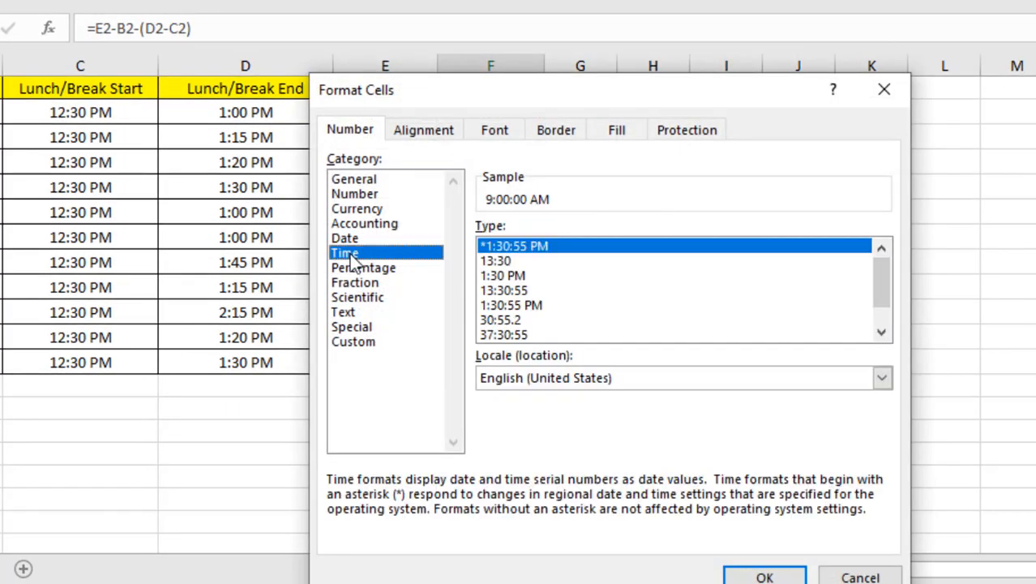
mouse_move(506, 274)
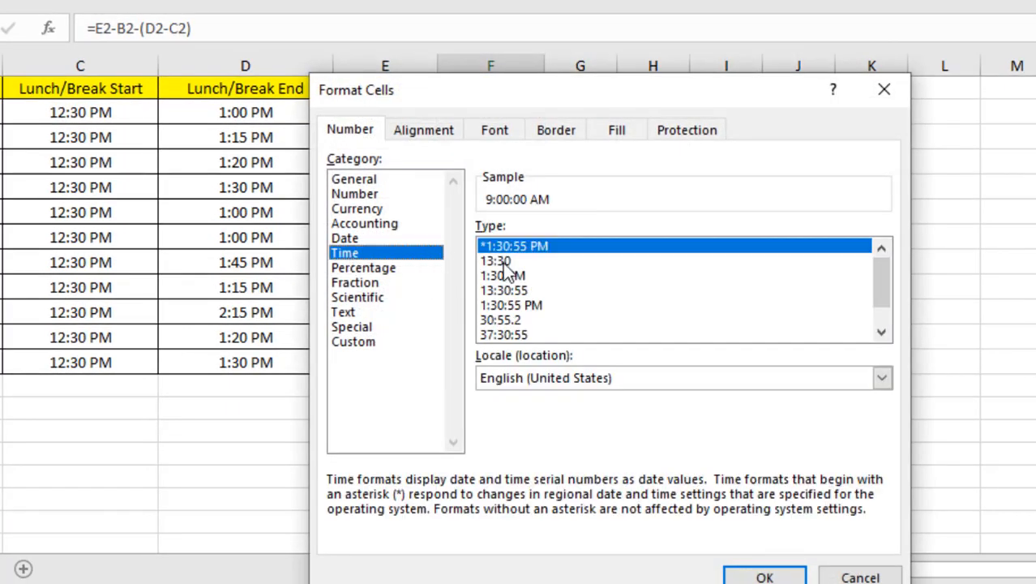
left_click(762, 577)
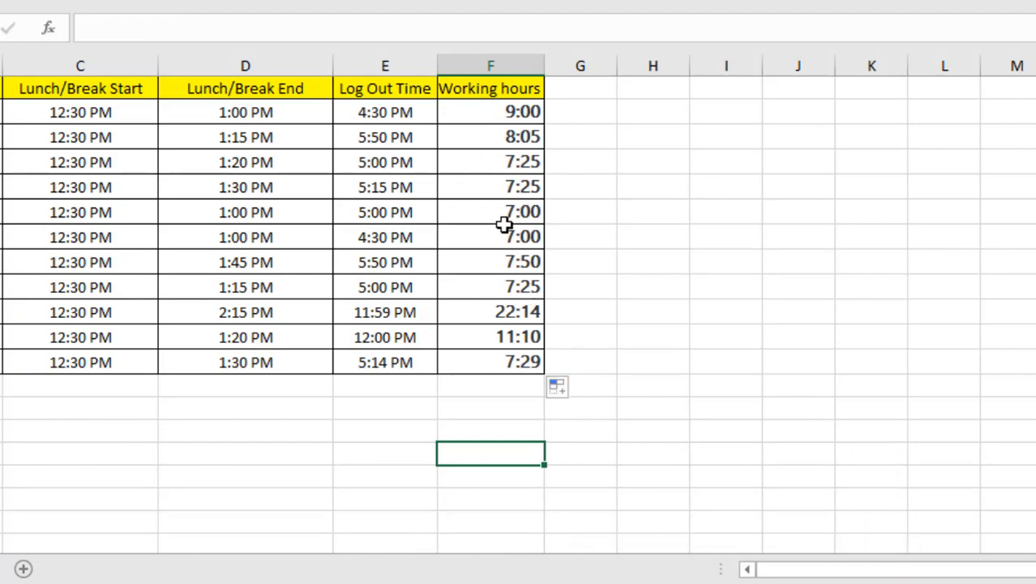
mouse_move(502, 225)
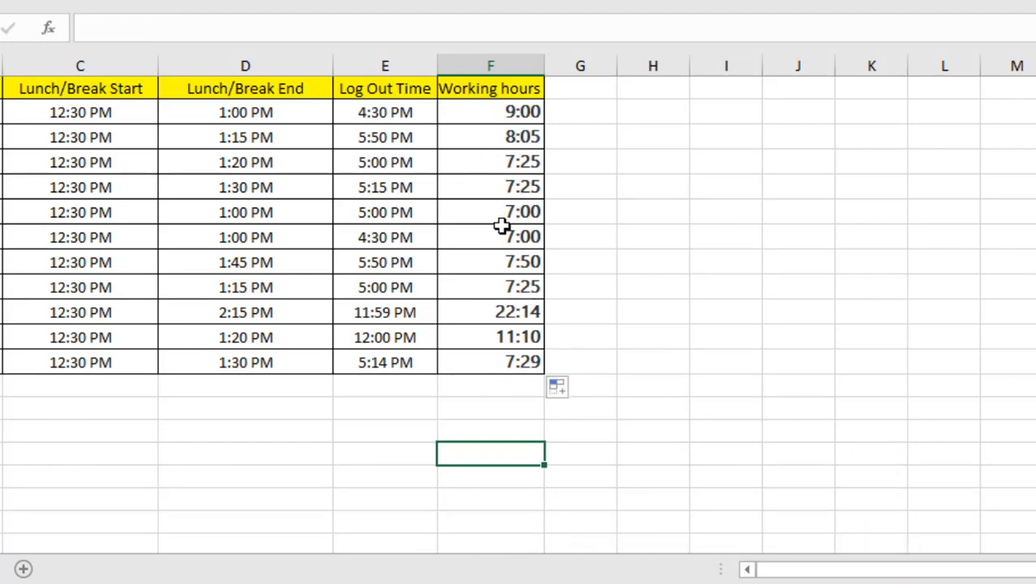